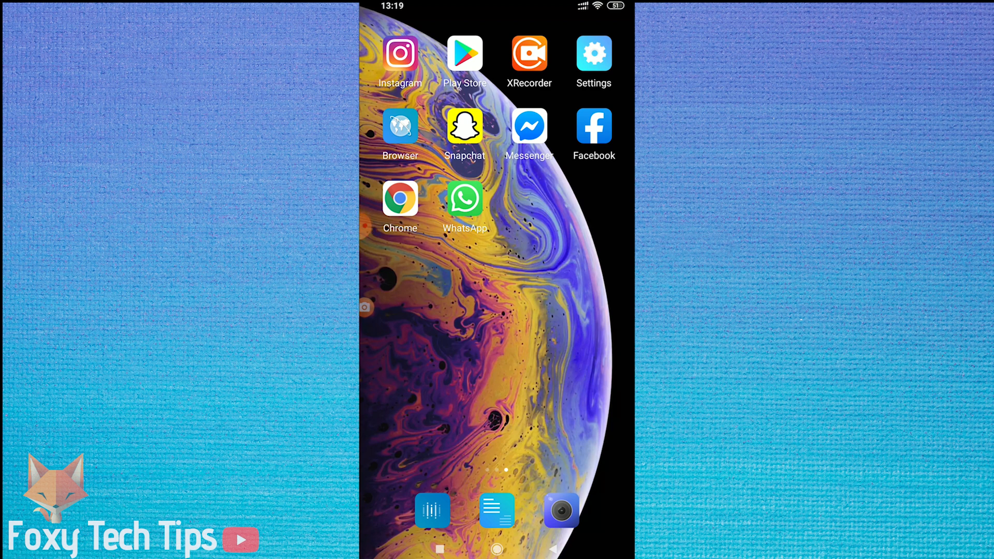
# Launch WhatsApp and show the options menu with Settings and WhatsApp Web.
pyautogui.click(465, 198)
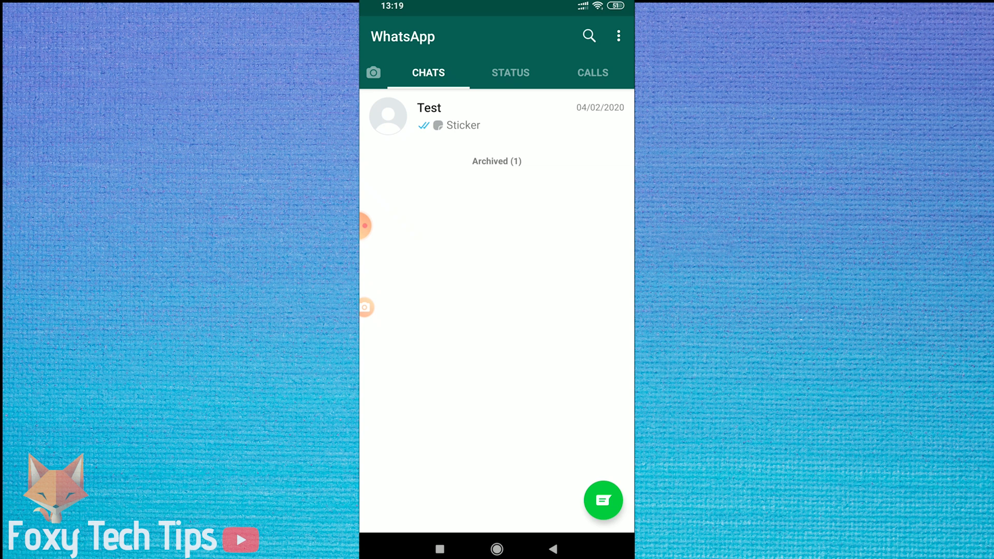
pyautogui.click(618, 36)
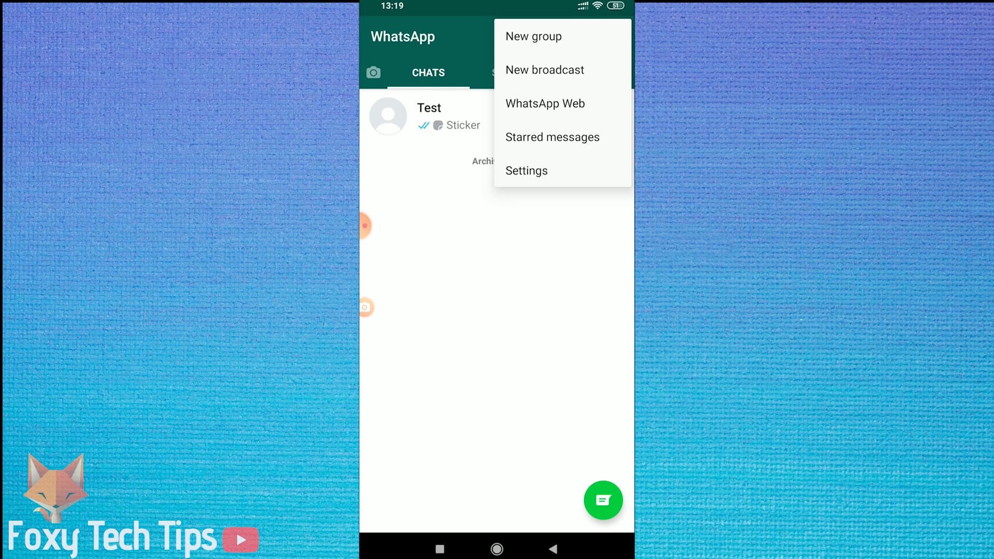
# Go through Settings and Account to the Change number introduction page.
pyautogui.click(526, 171)
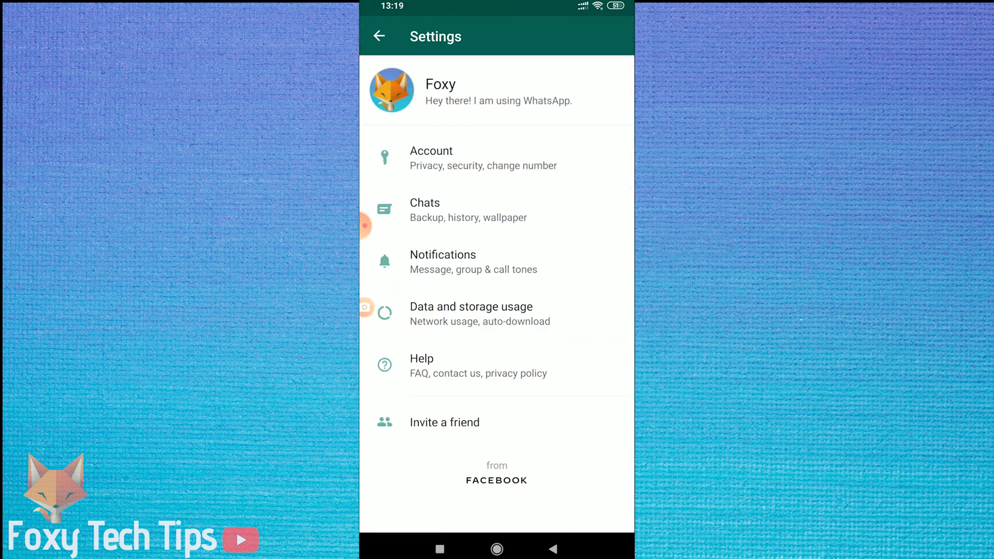
pyautogui.click(430, 157)
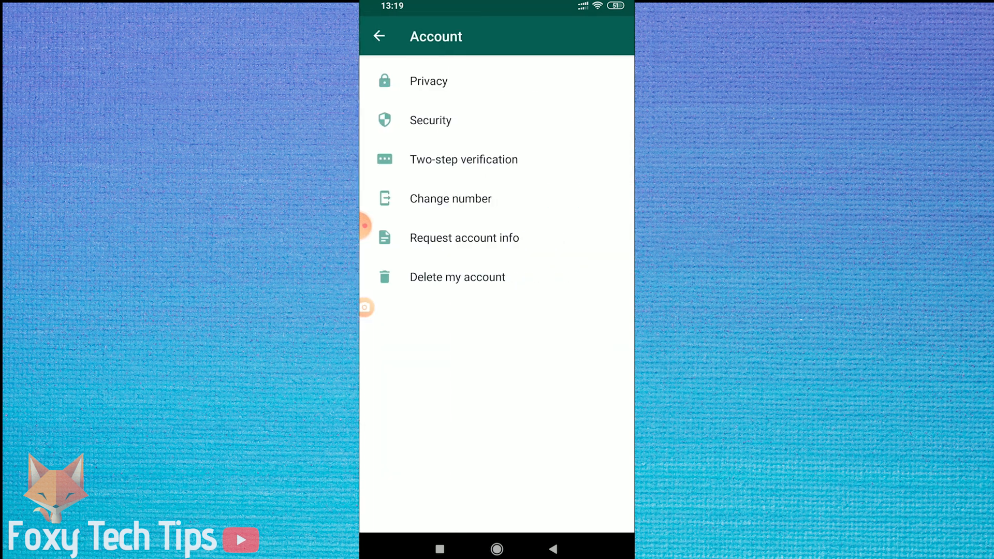
pyautogui.click(450, 198)
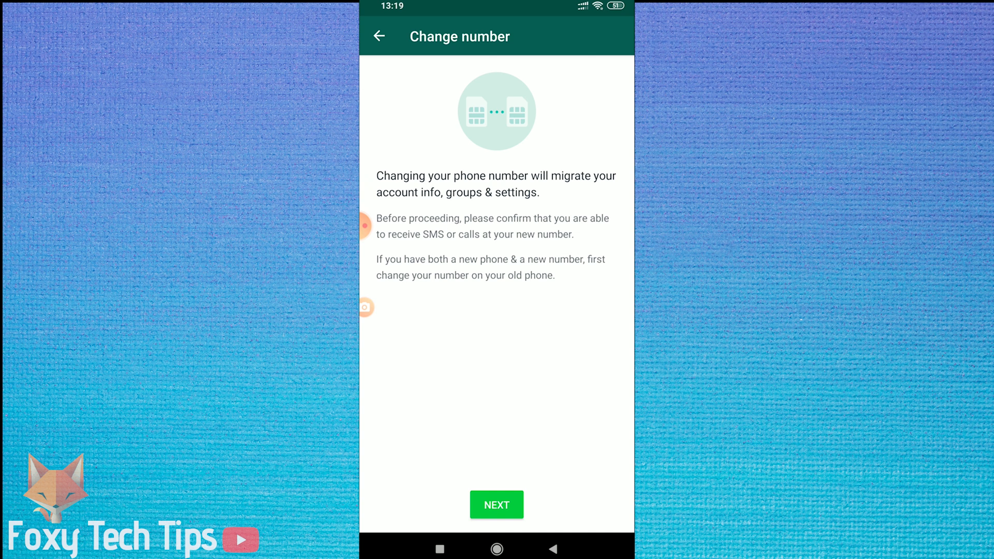
# Enter the old and new phone numbers with country codes and submit them.
pyautogui.click(497, 504)
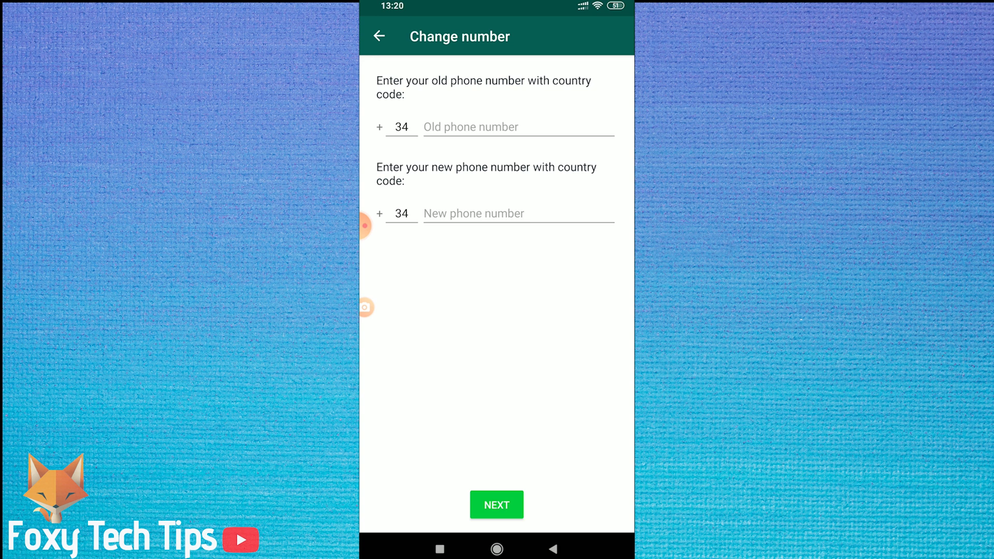
pyautogui.click(496, 505)
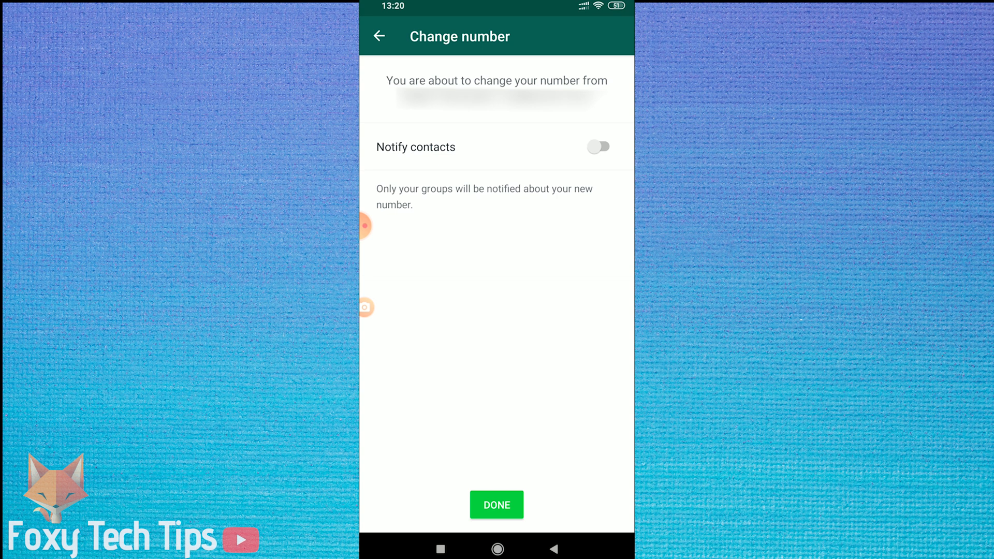
# Notify contacts I have chats with about the new number and finish the change.
pyautogui.click(600, 147)
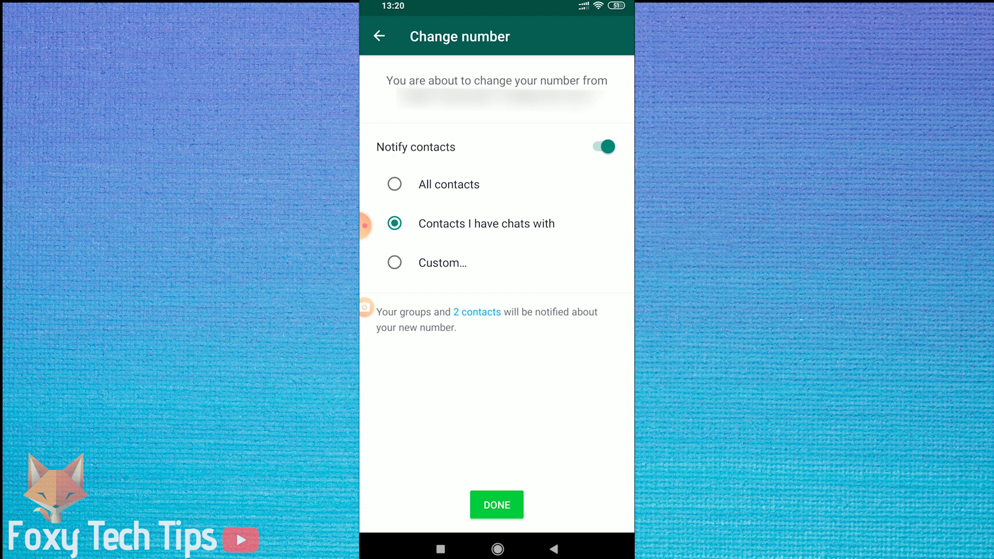
pyautogui.click(496, 505)
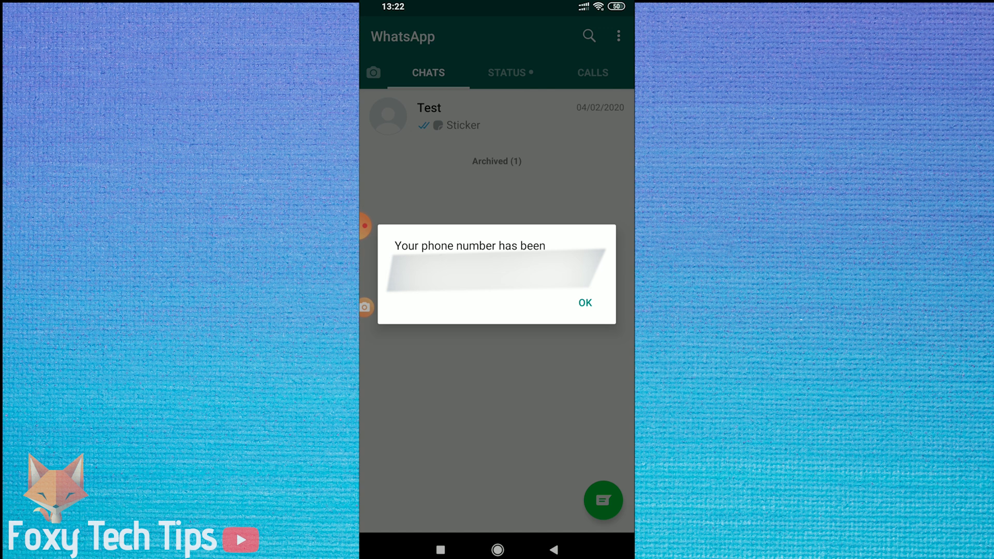
# Dismiss the number-changed notice, check the Test chat, and return to the chat list.
pyautogui.click(585, 303)
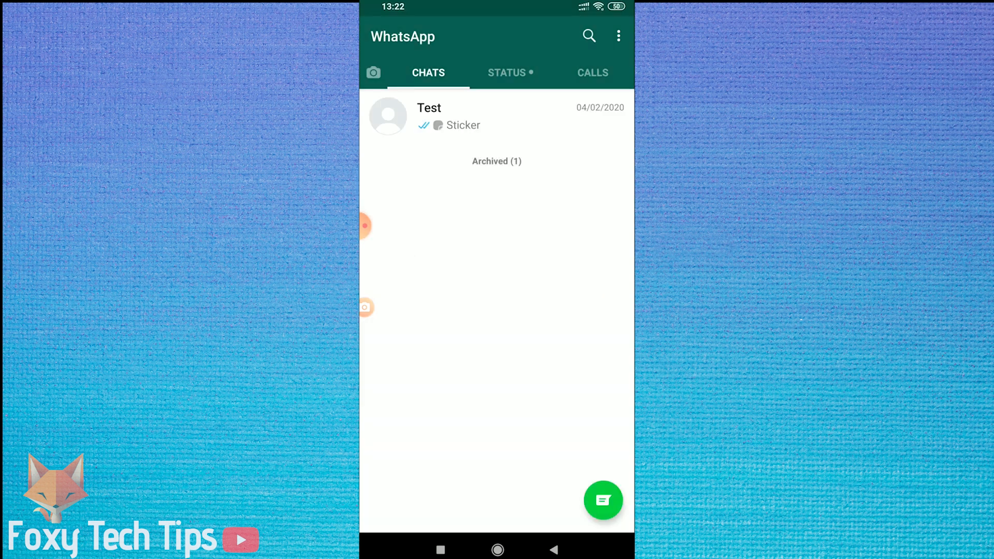
pyautogui.click(454, 116)
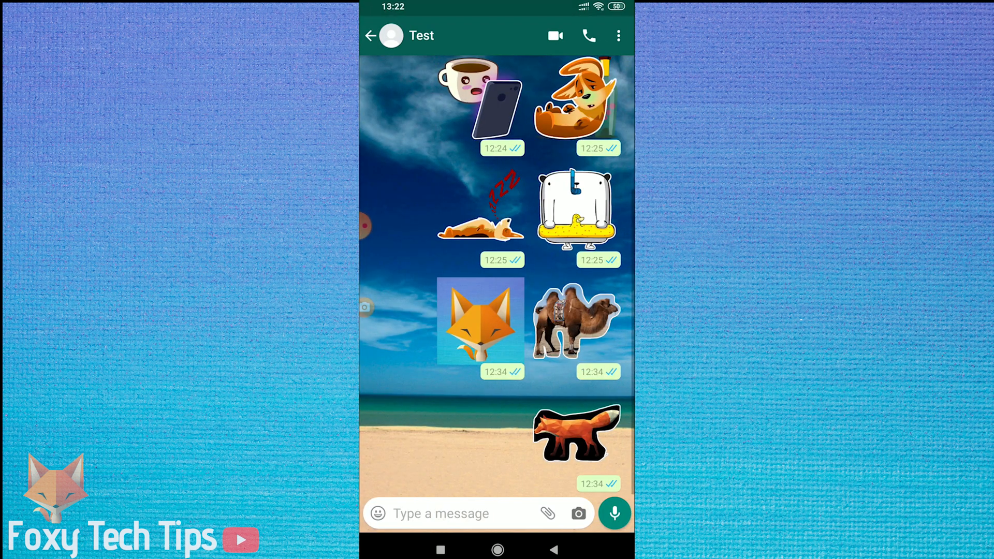
pyautogui.click(378, 35)
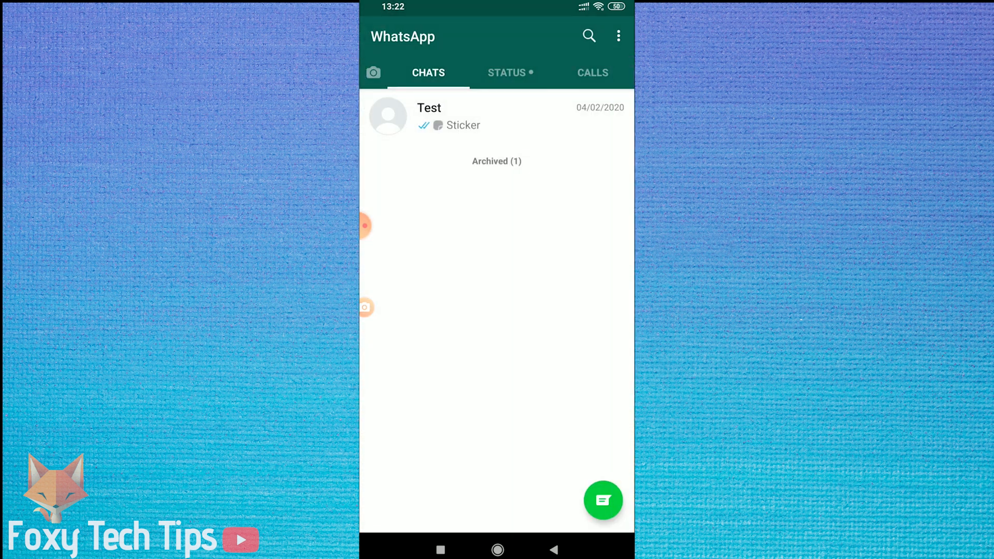